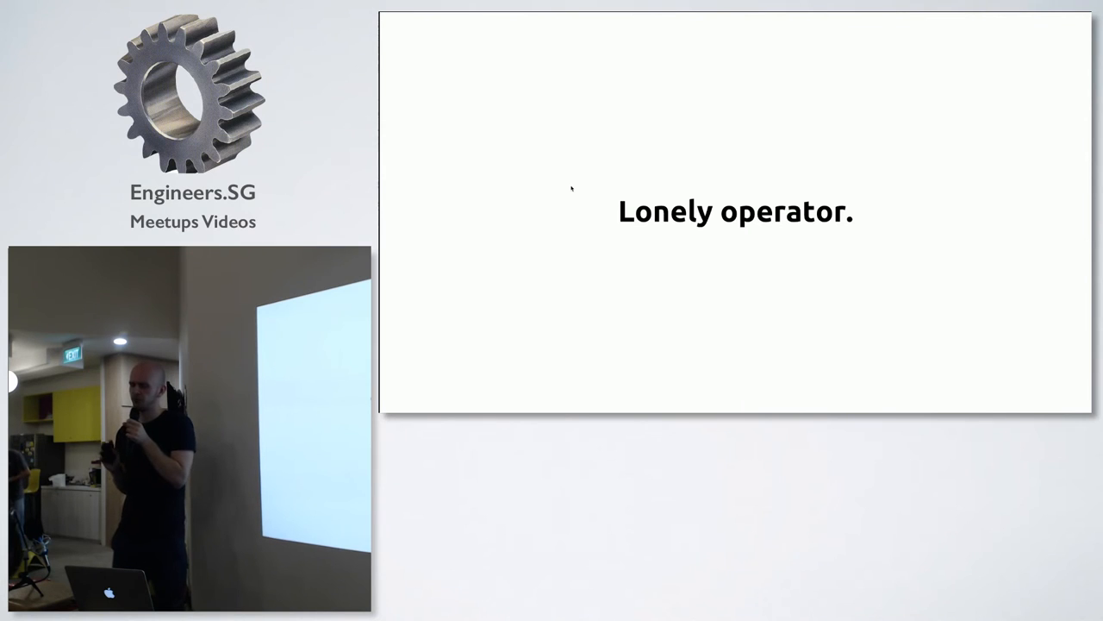
pyautogui.rightClick(573, 190)
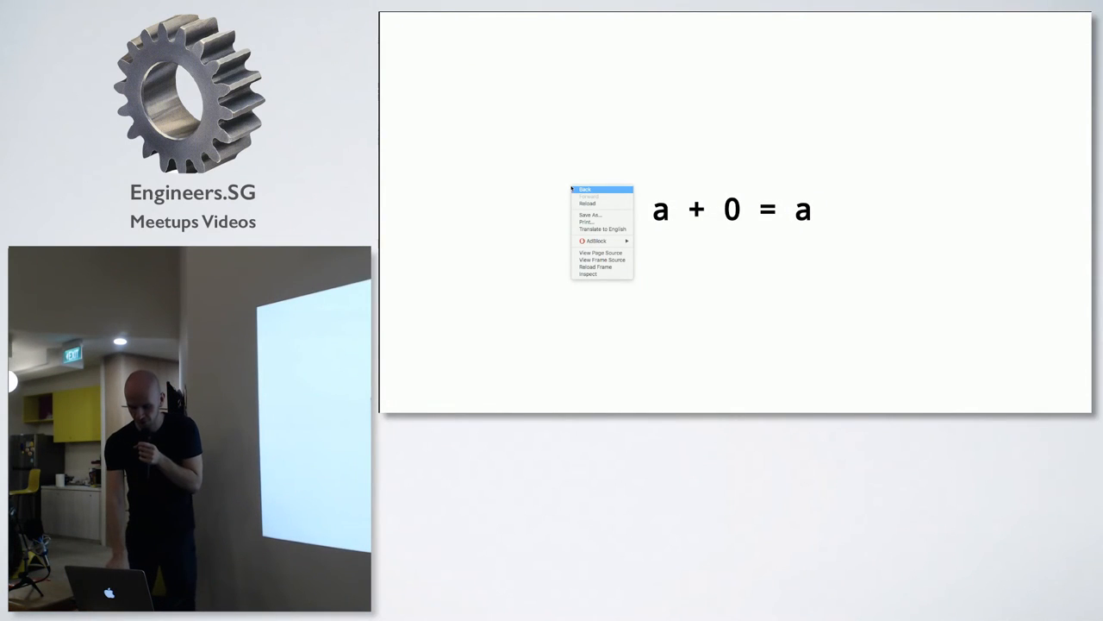